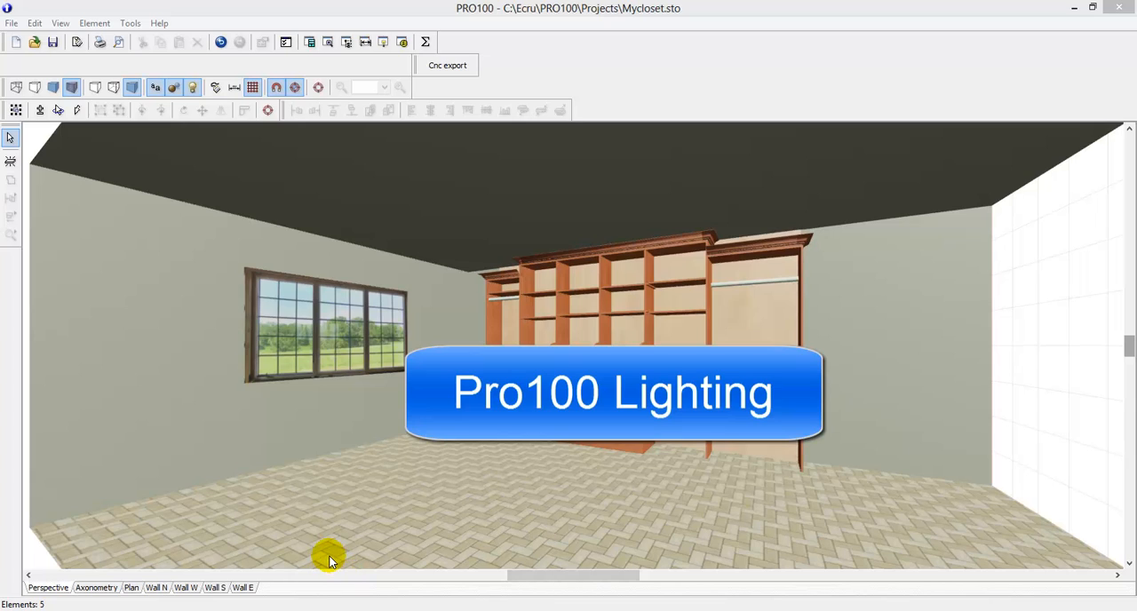
{"action": "mouse_move", "coordinate": [353, 554]}
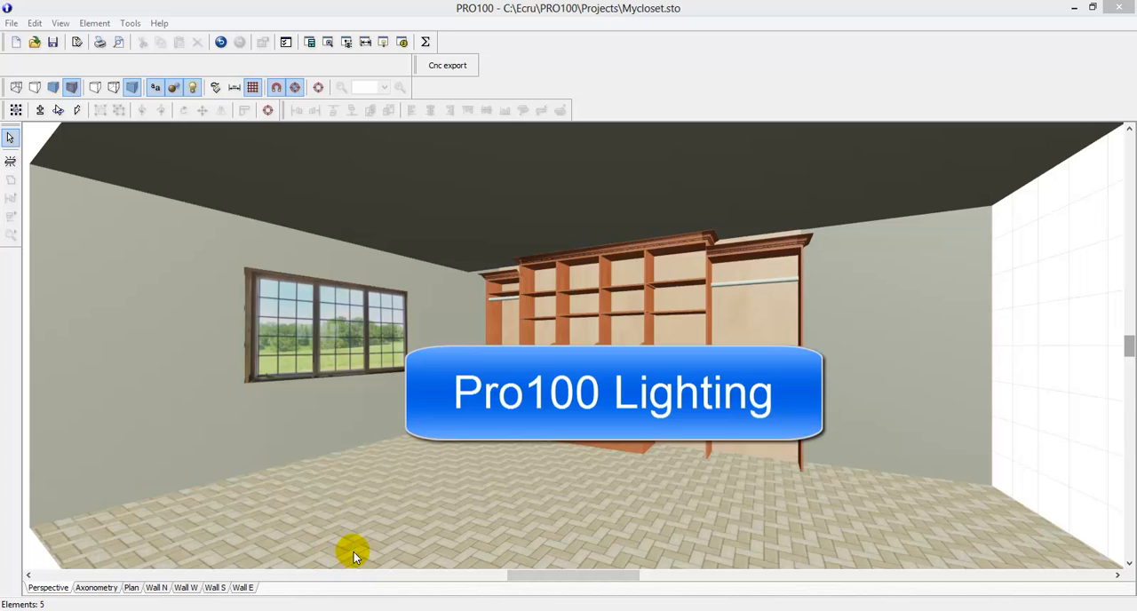
{"action": "mouse_move", "coordinate": [460, 524]}
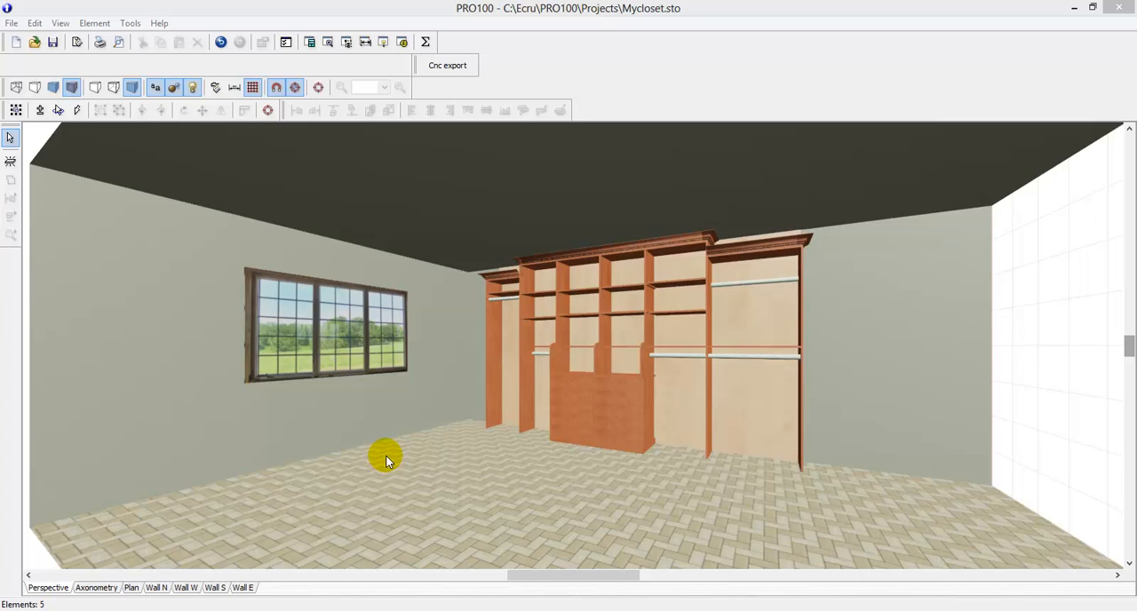
{"action": "mouse_move", "coordinate": [373, 423]}
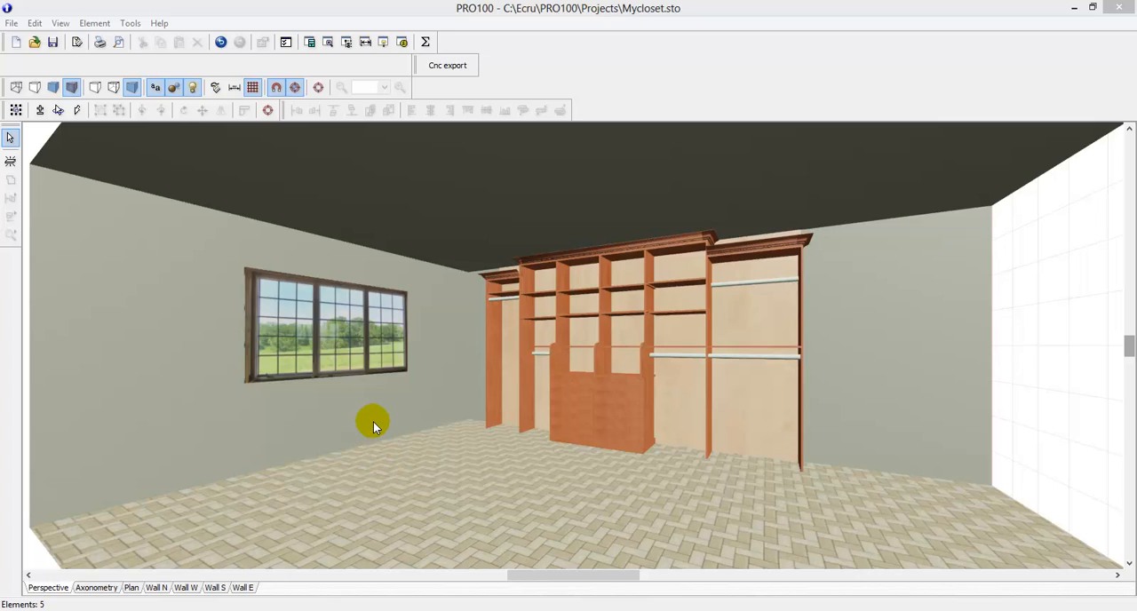
{"action": "mouse_move", "coordinate": [369, 405]}
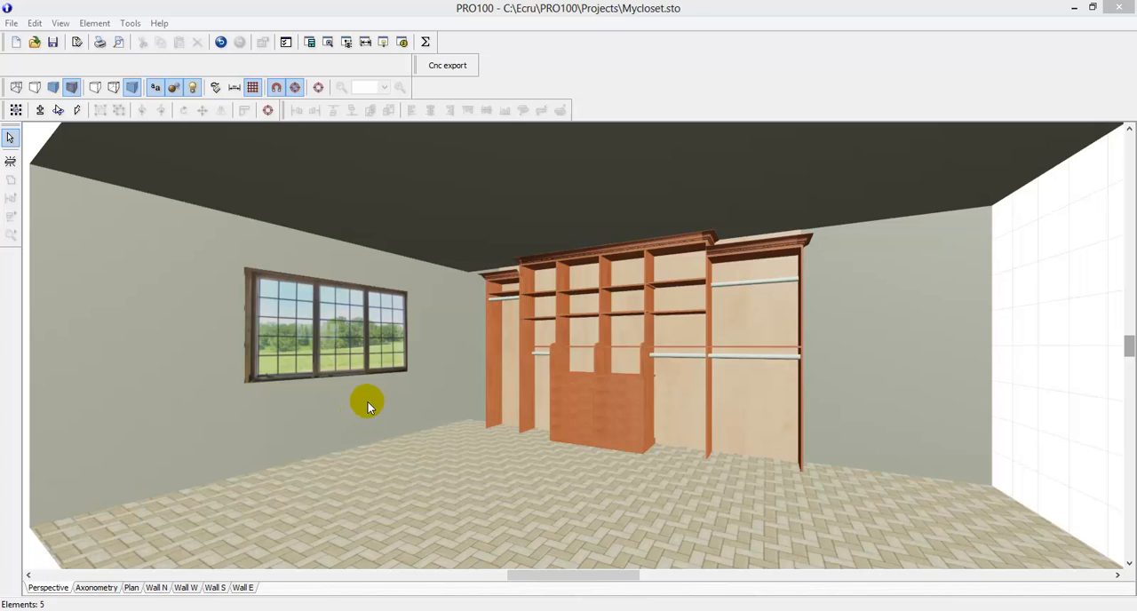
{"action": "mouse_move", "coordinate": [336, 415]}
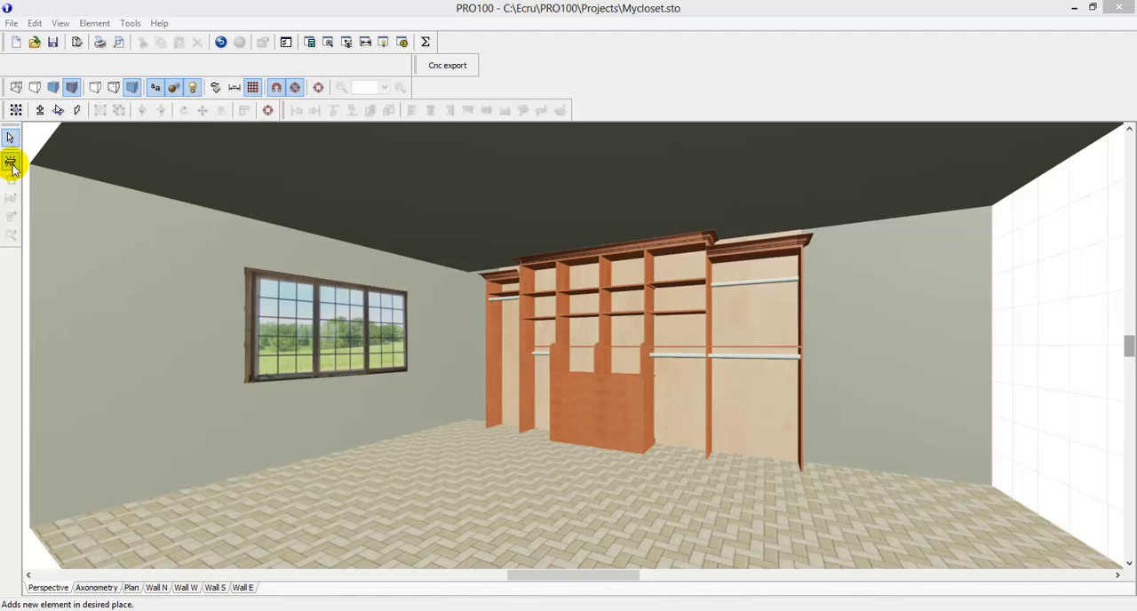
- Add a new element and place it on the closet room's ceiling
{"action": "left_click", "coordinate": [10, 162]}
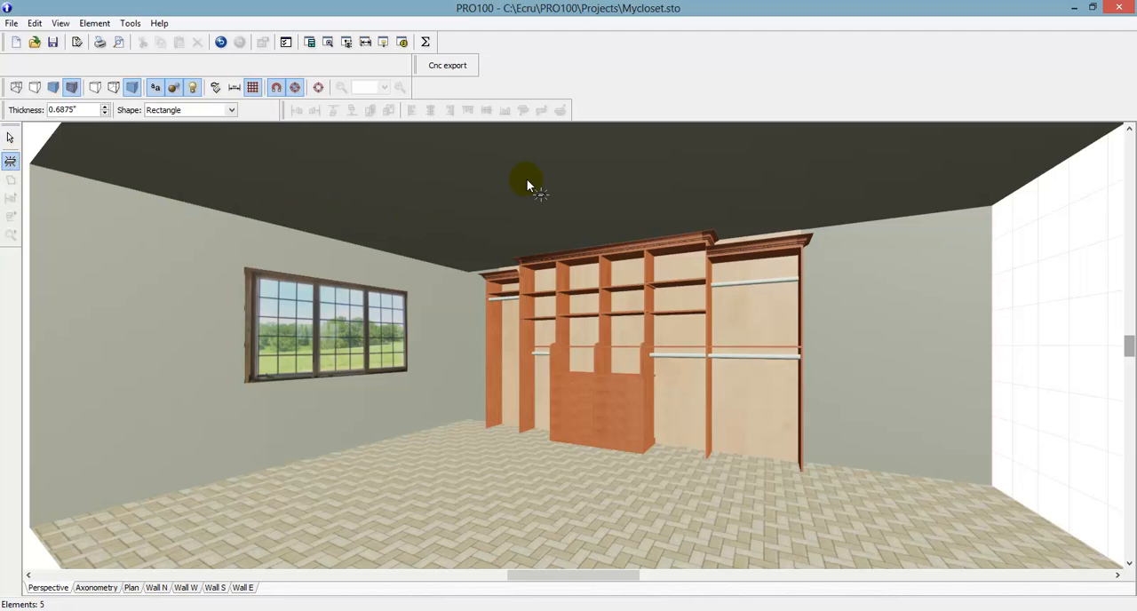
{"action": "left_click", "coordinate": [526, 182]}
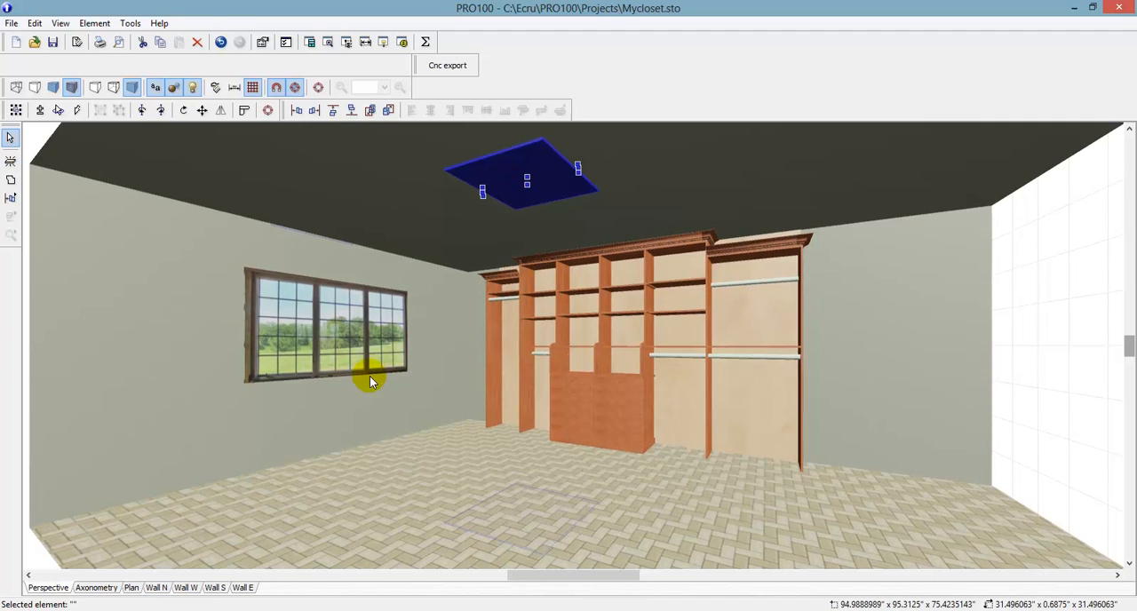
{"action": "mouse_move", "coordinate": [550, 178]}
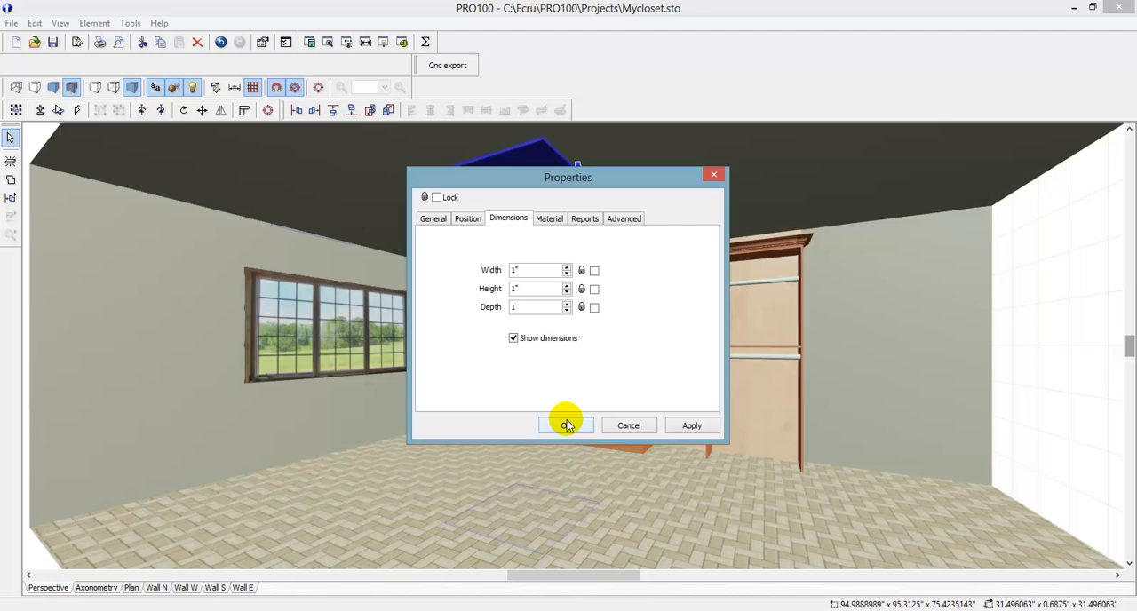
- Confirm the 1-inch size and set the ceiling element's material to Light so the room brightens
{"action": "left_click", "coordinate": [565, 425]}
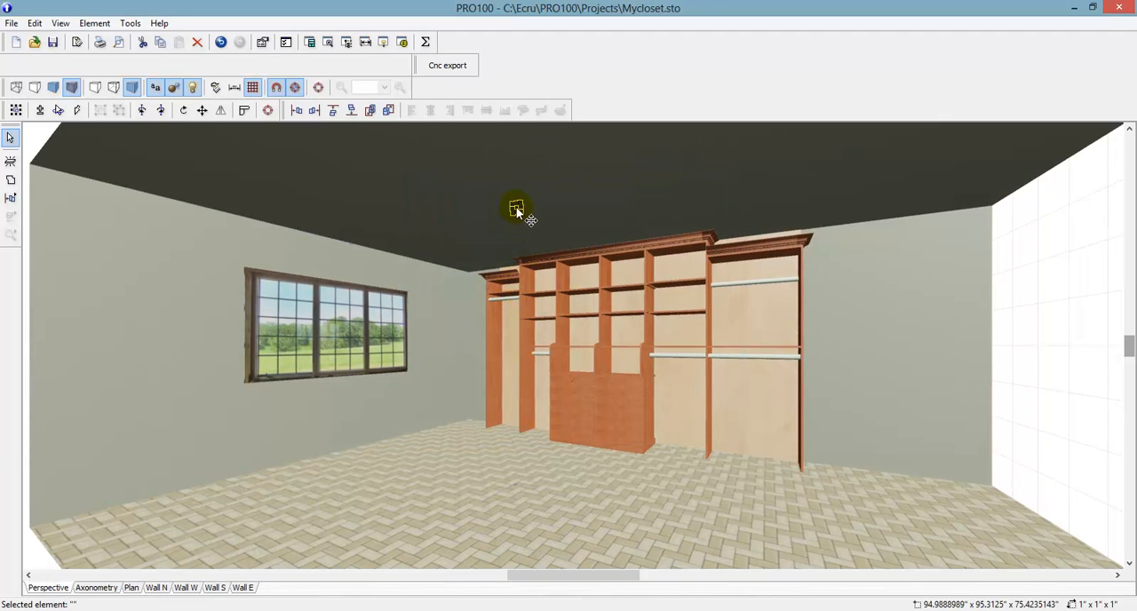
{"action": "double_click", "coordinate": [519, 209]}
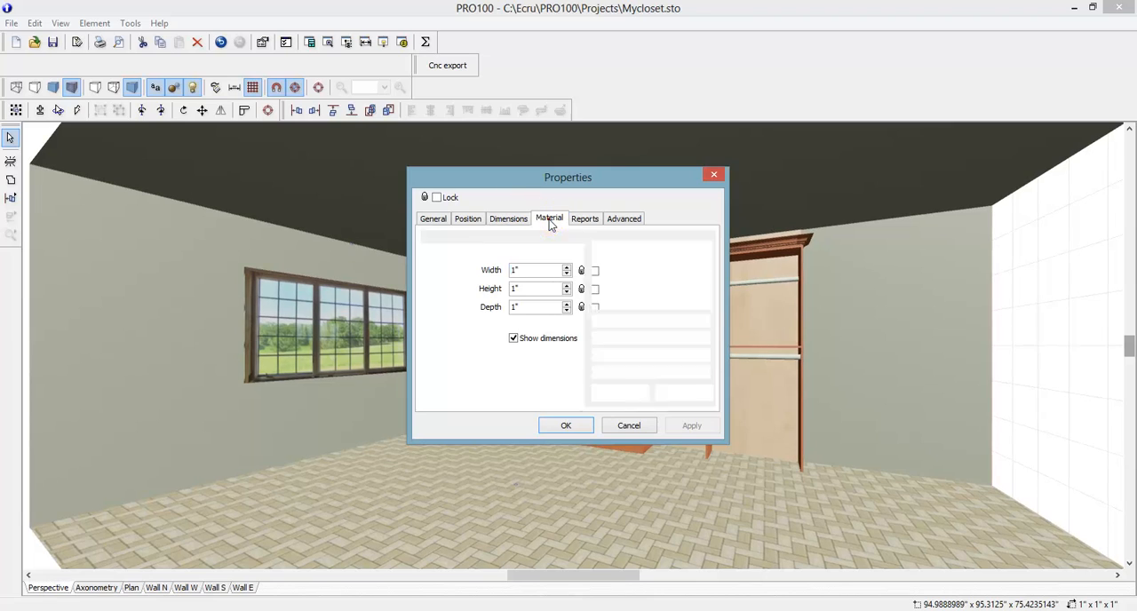
{"action": "left_click", "coordinate": [549, 219]}
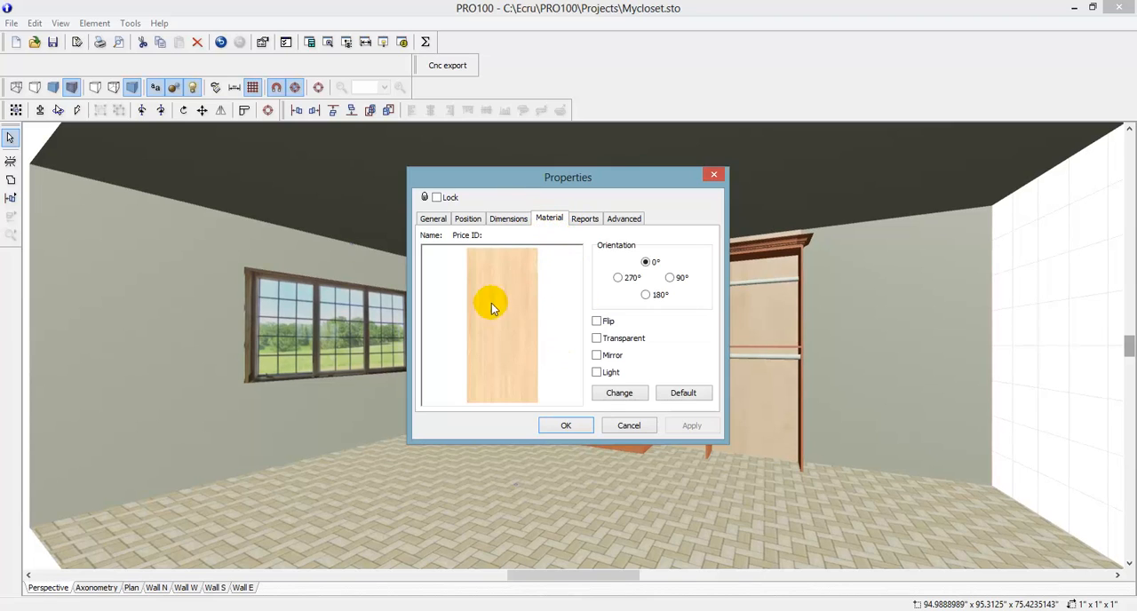
{"action": "left_click", "coordinate": [597, 373]}
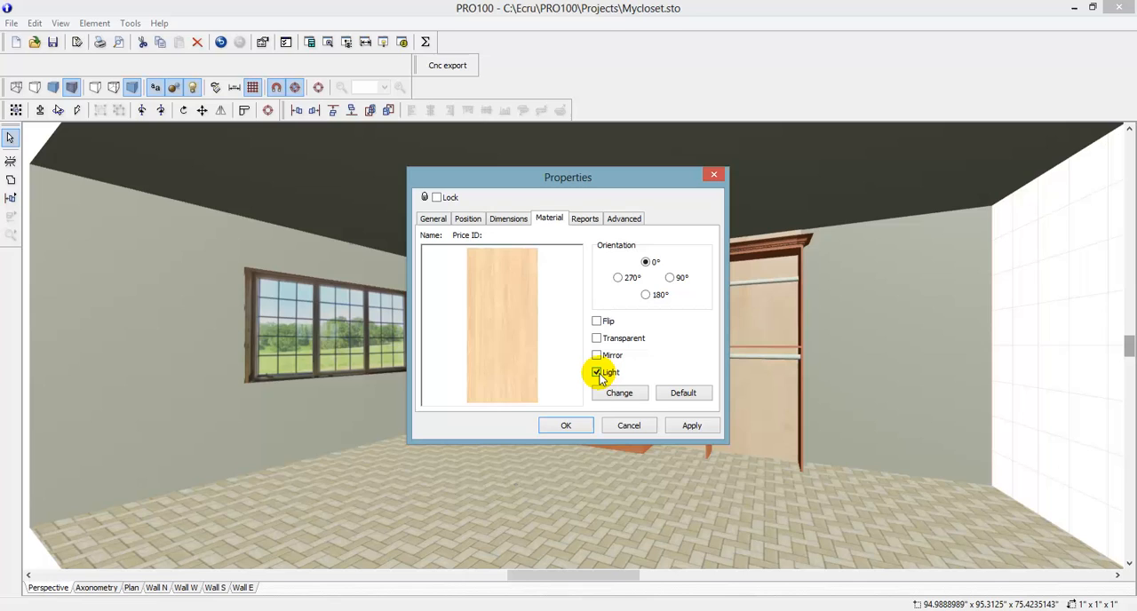
{"action": "mouse_move", "coordinate": [487, 325]}
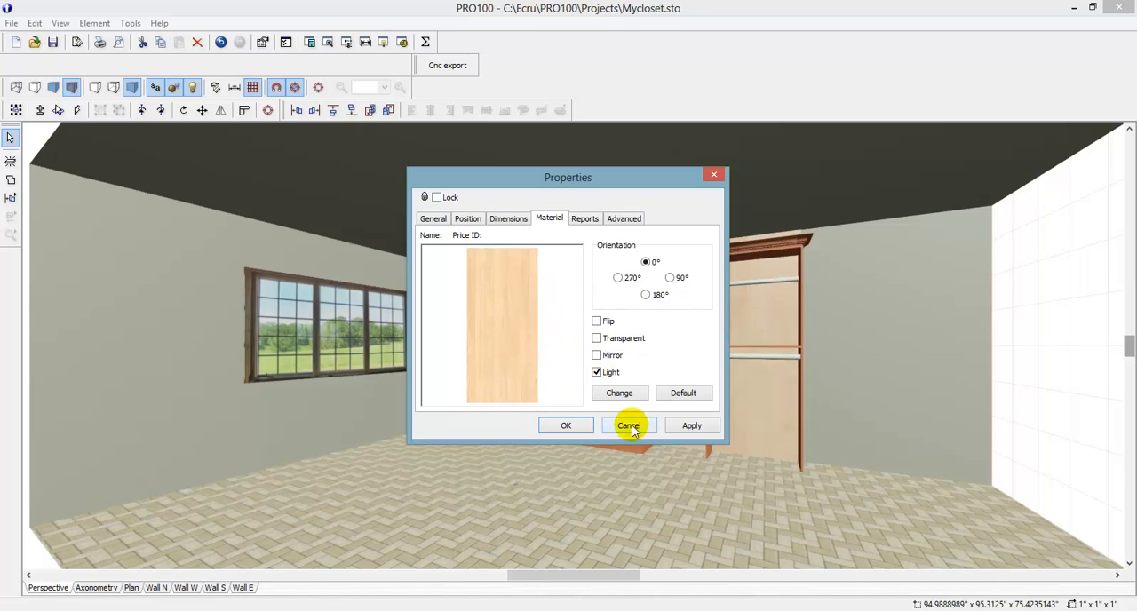
{"action": "left_click", "coordinate": [629, 426]}
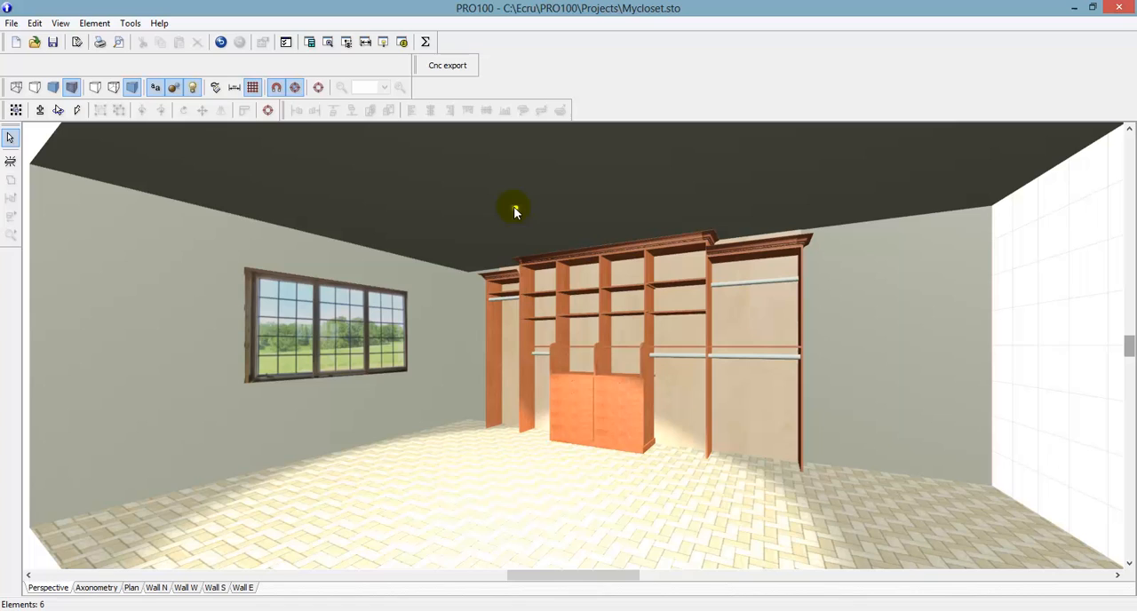
{"action": "mouse_move", "coordinate": [192, 87]}
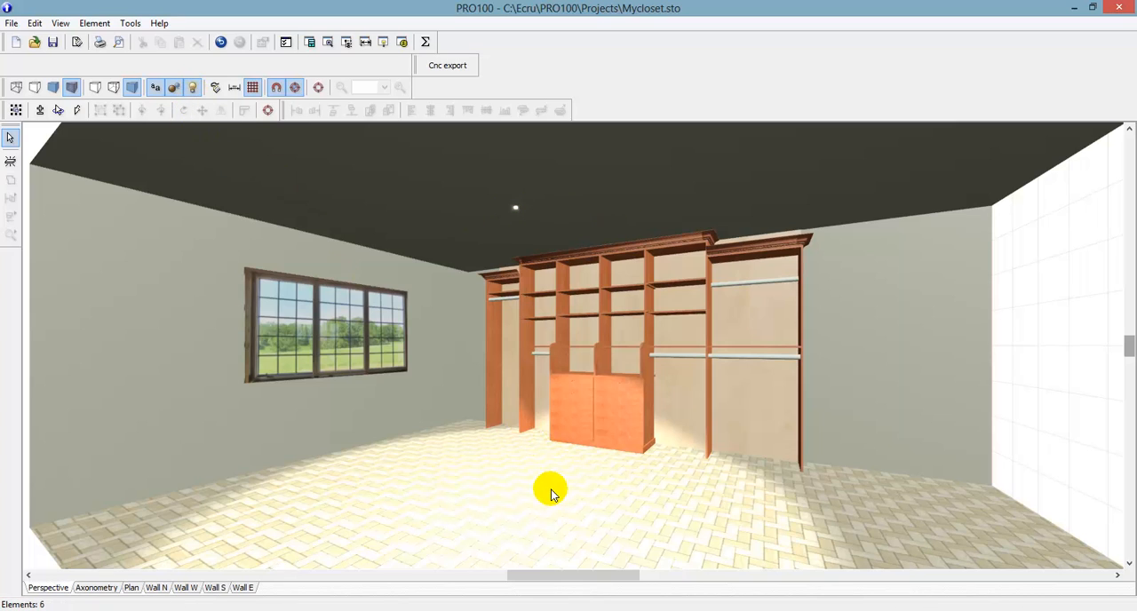
{"action": "mouse_move", "coordinate": [555, 453]}
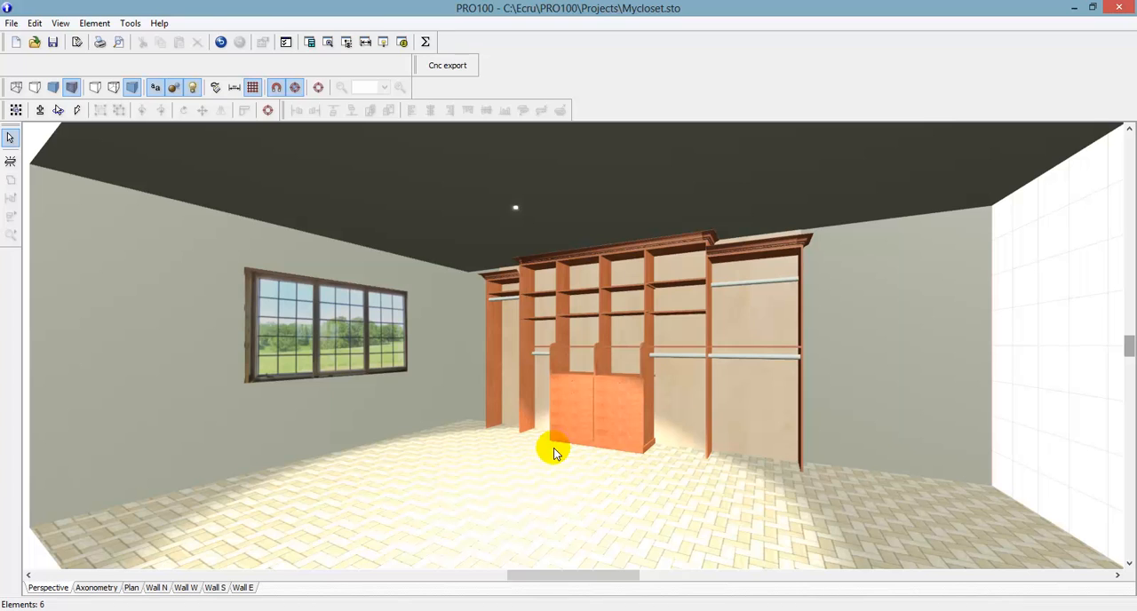
{"action": "mouse_move", "coordinate": [909, 529]}
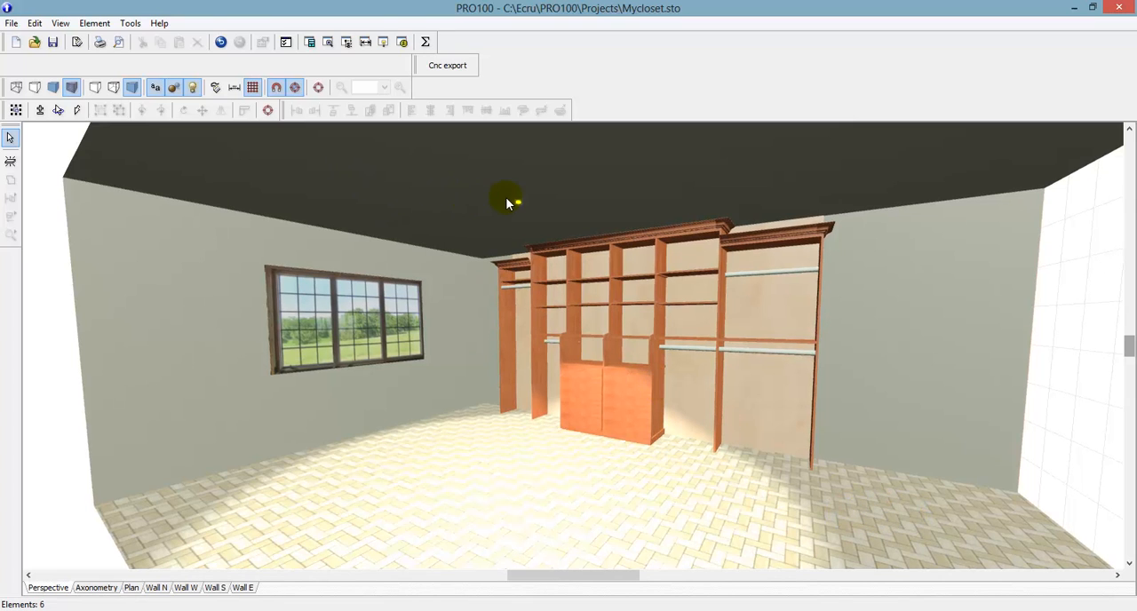
{"action": "mouse_move", "coordinate": [519, 206]}
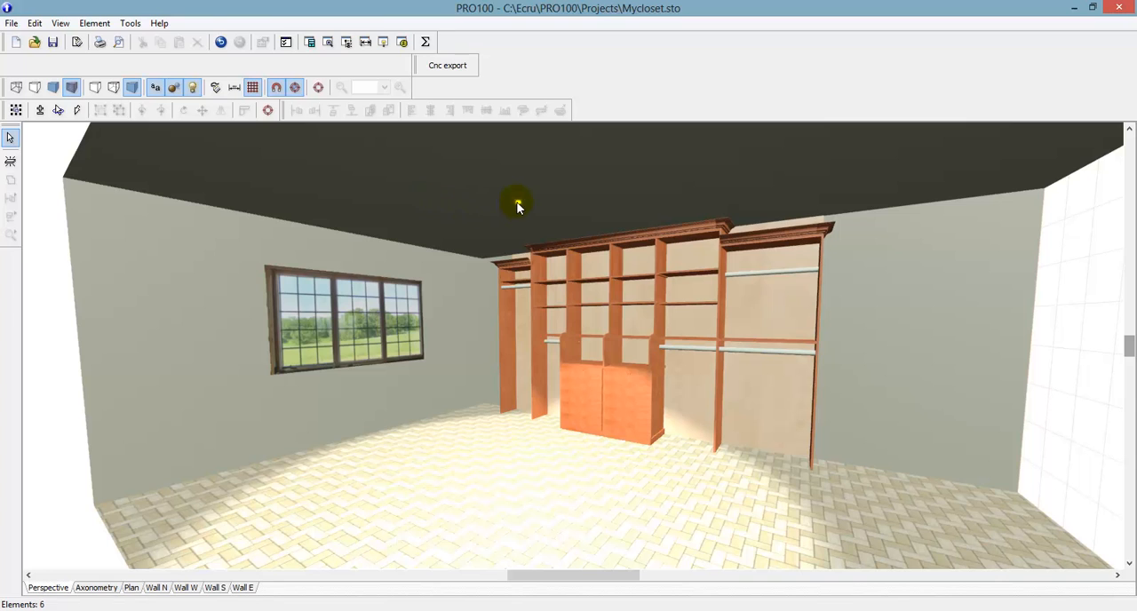
- Select the ceiling light and set its rotation to the left-right X axis
{"action": "left_click", "coordinate": [181, 110]}
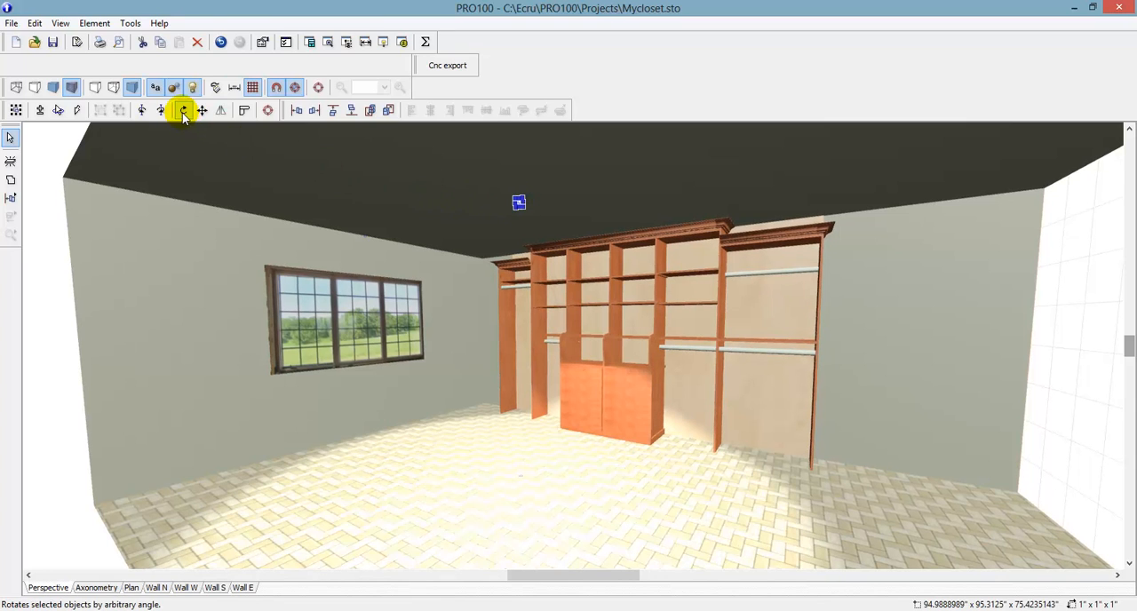
{"action": "mouse_move", "coordinate": [181, 110]}
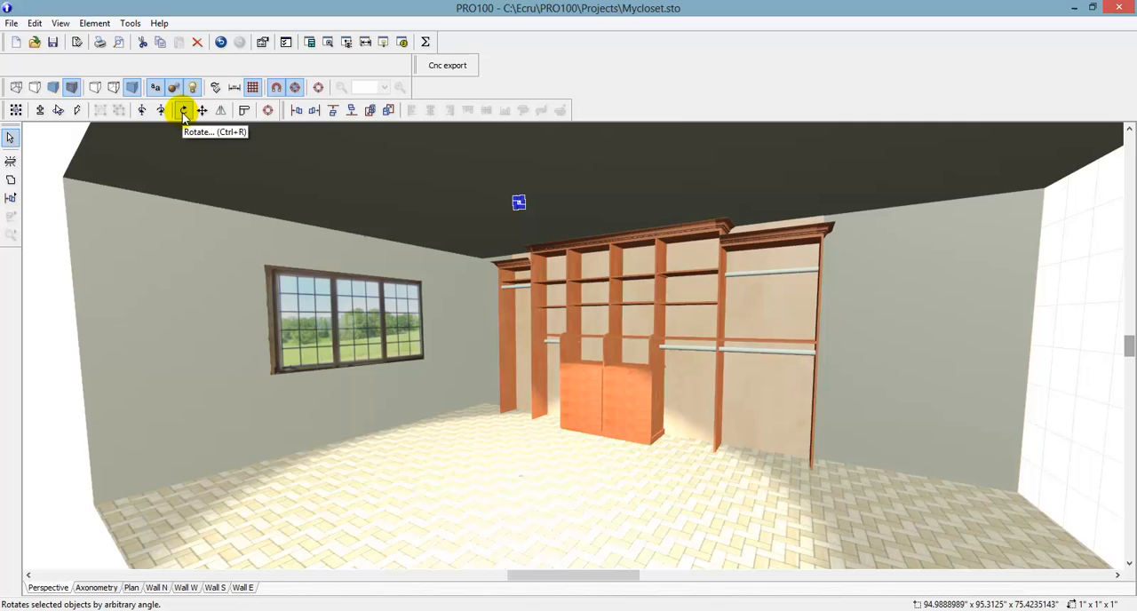
{"action": "left_click", "coordinate": [183, 110]}
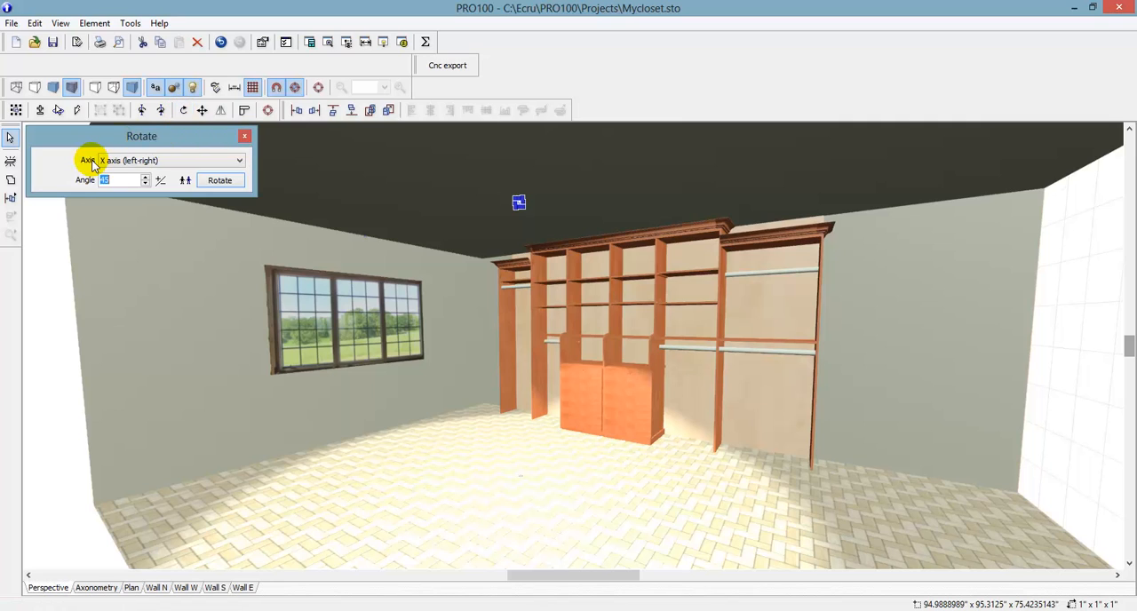
{"action": "left_click", "coordinate": [238, 160]}
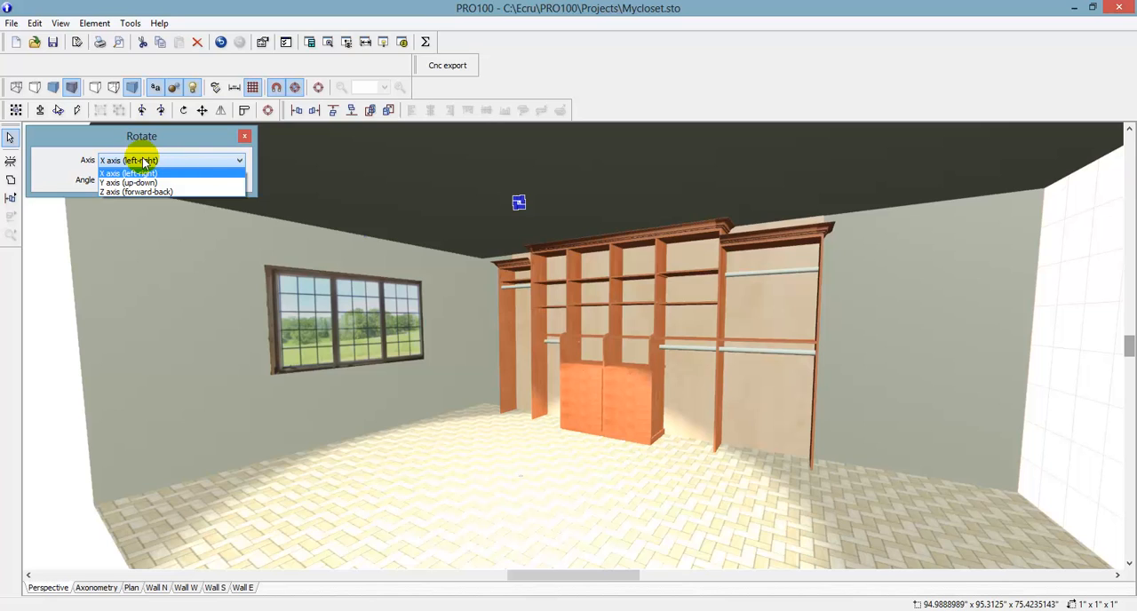
{"action": "left_click", "coordinate": [127, 172]}
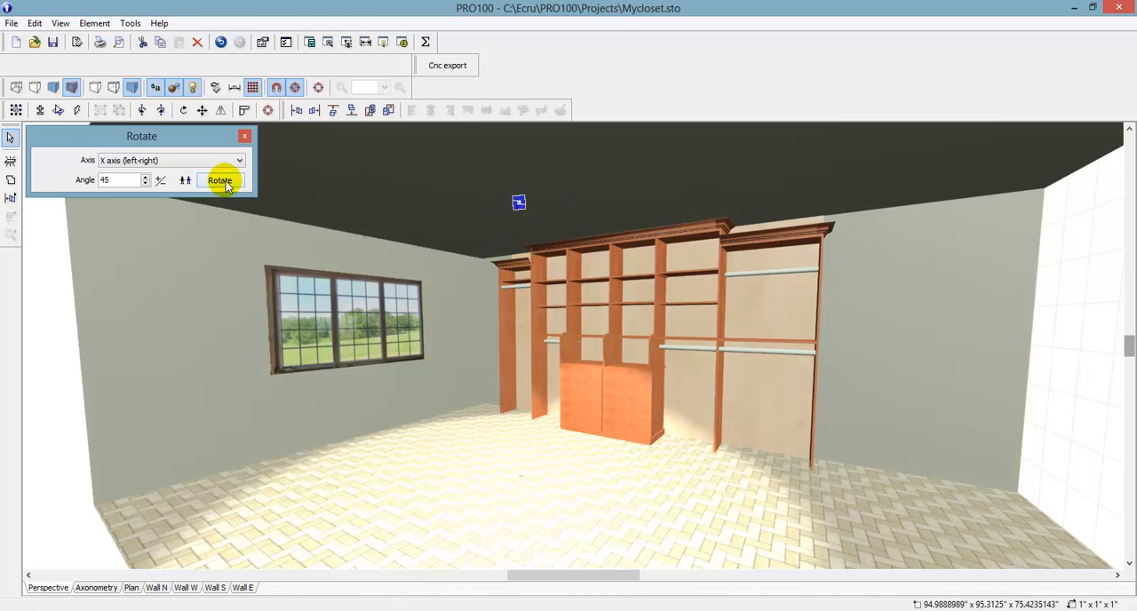
- Rotate the light in repeated 45-degree steps until its beam aims at the wall unit
{"action": "left_click", "coordinate": [220, 180]}
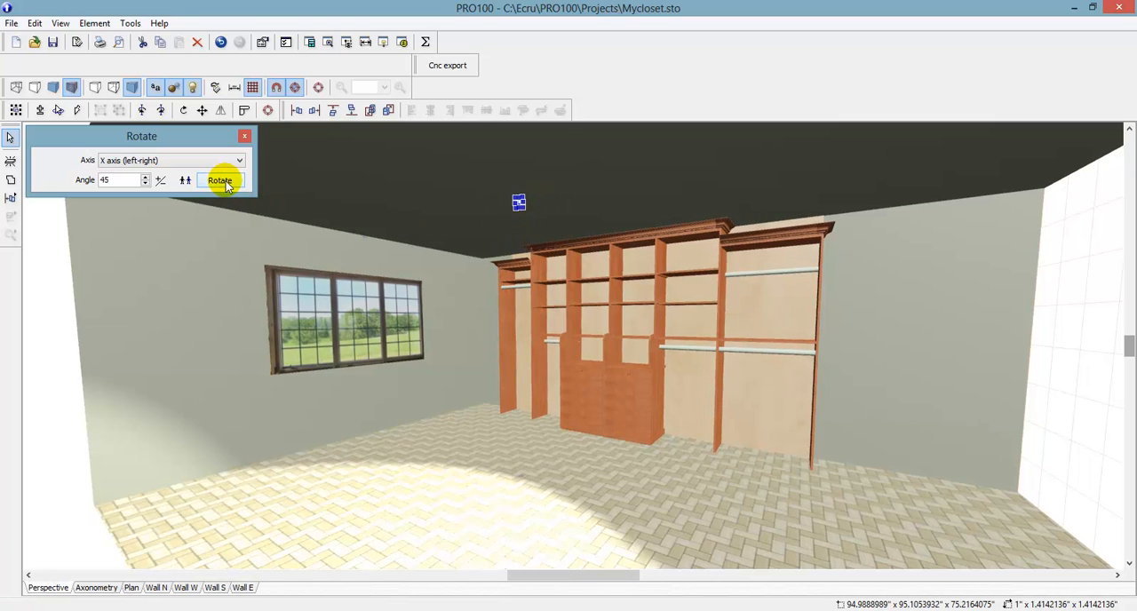
{"action": "left_click", "coordinate": [219, 182]}
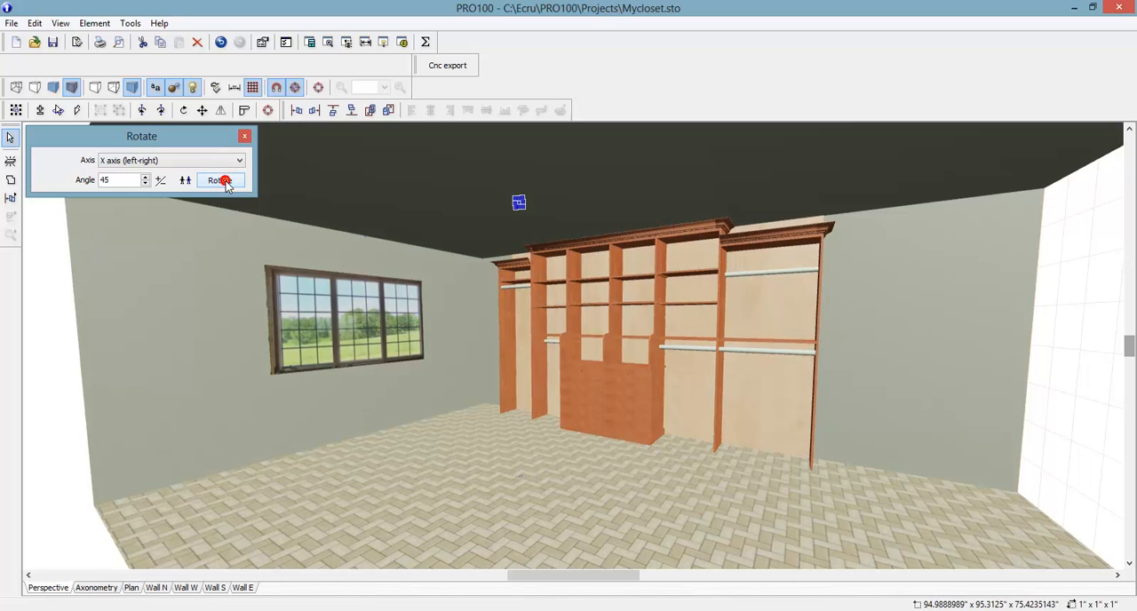
{"action": "left_click", "coordinate": [220, 180]}
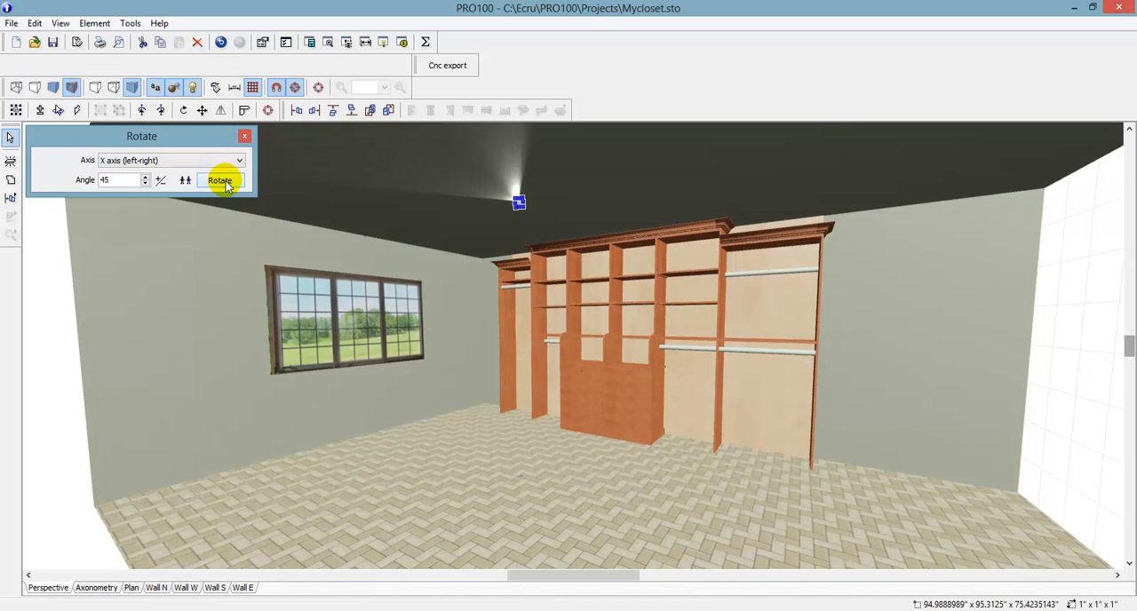
{"action": "left_click", "coordinate": [220, 180]}
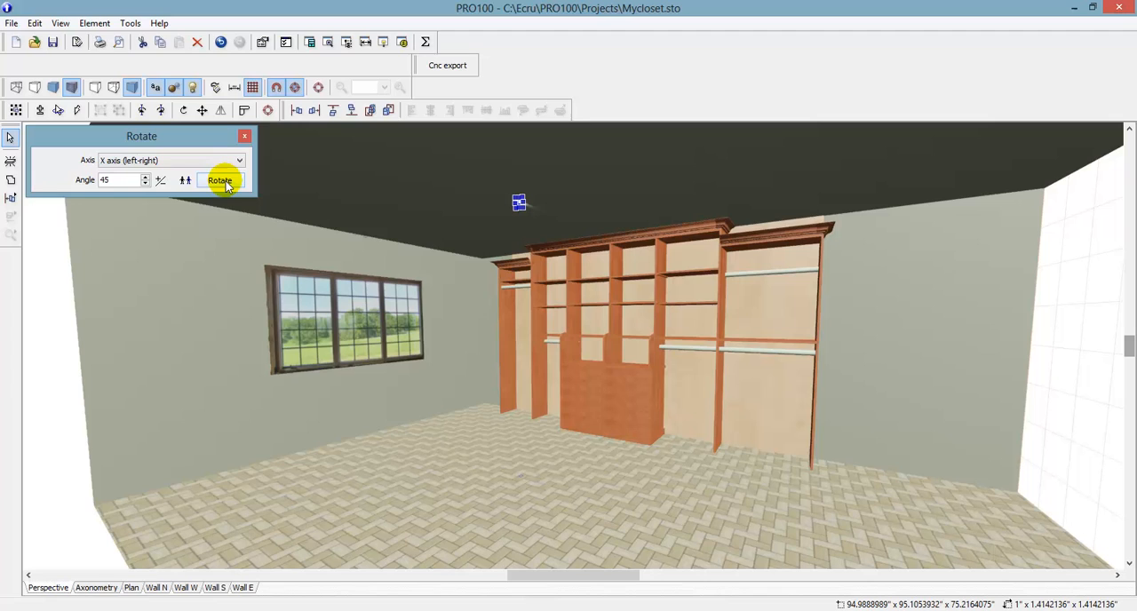
{"action": "left_click", "coordinate": [220, 181]}
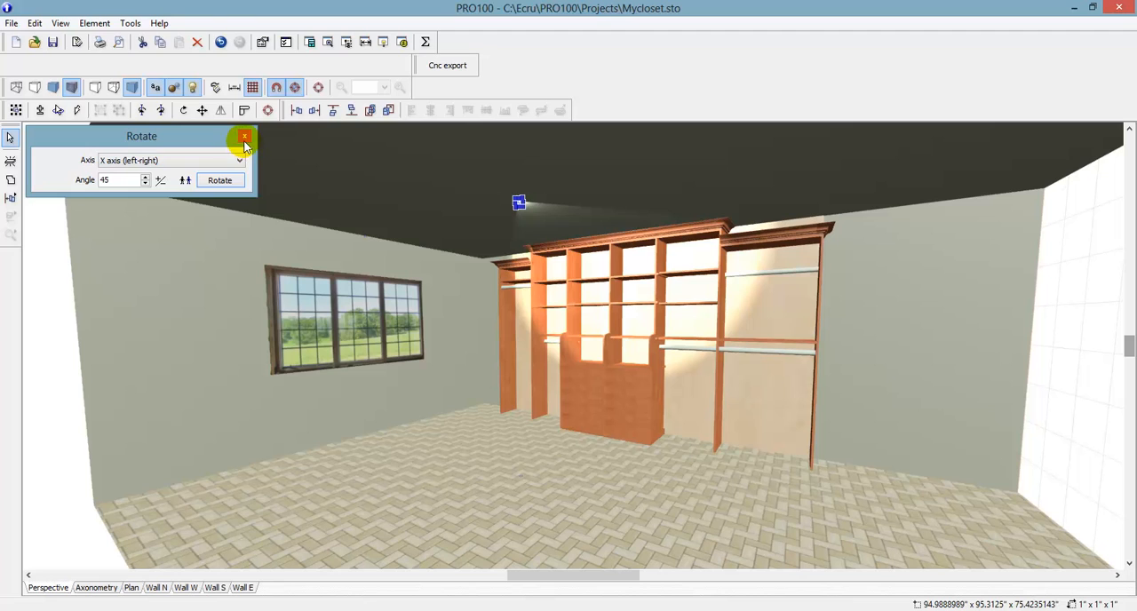
- Close the Rotate dialog, leaving the beam washing across the closet unit
{"action": "left_click", "coordinate": [246, 135]}
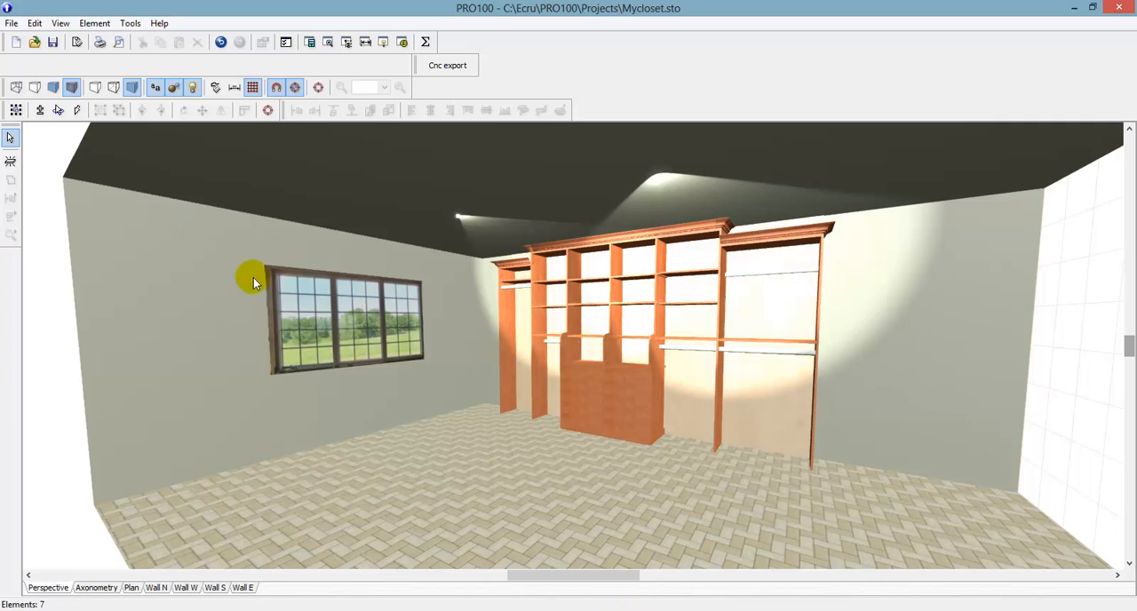
{"action": "mouse_move", "coordinate": [412, 258]}
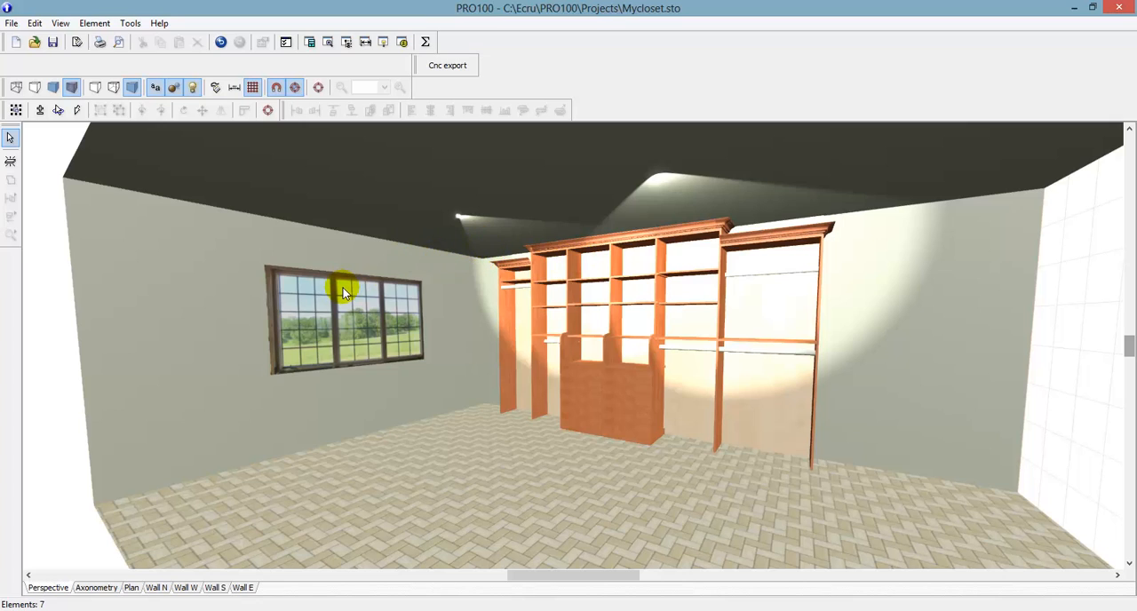
{"action": "mouse_move", "coordinate": [346, 362]}
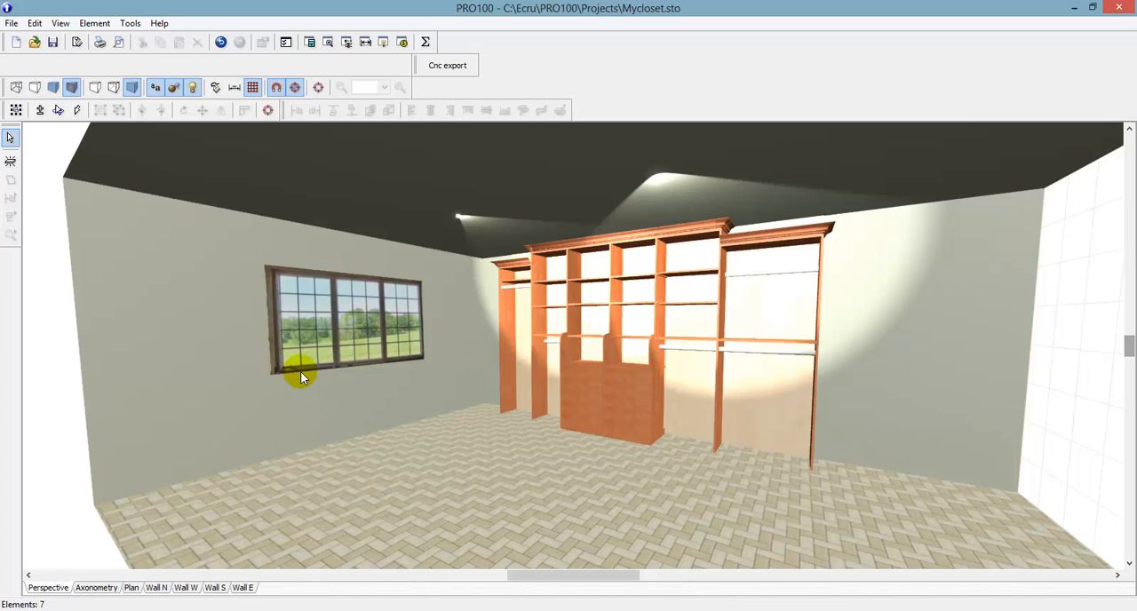
{"action": "mouse_move", "coordinate": [346, 370]}
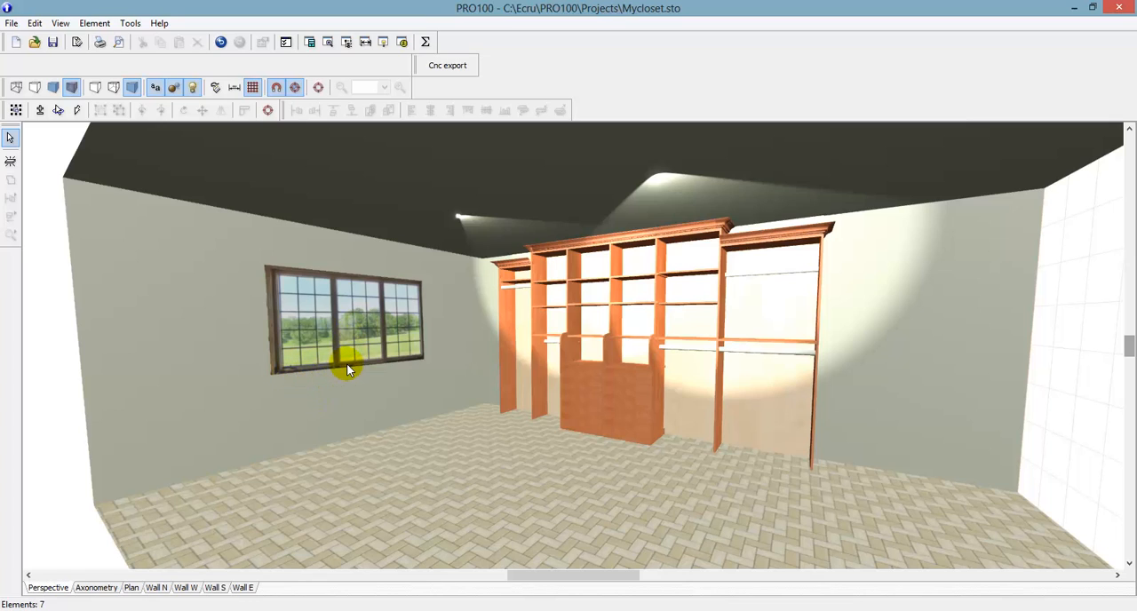